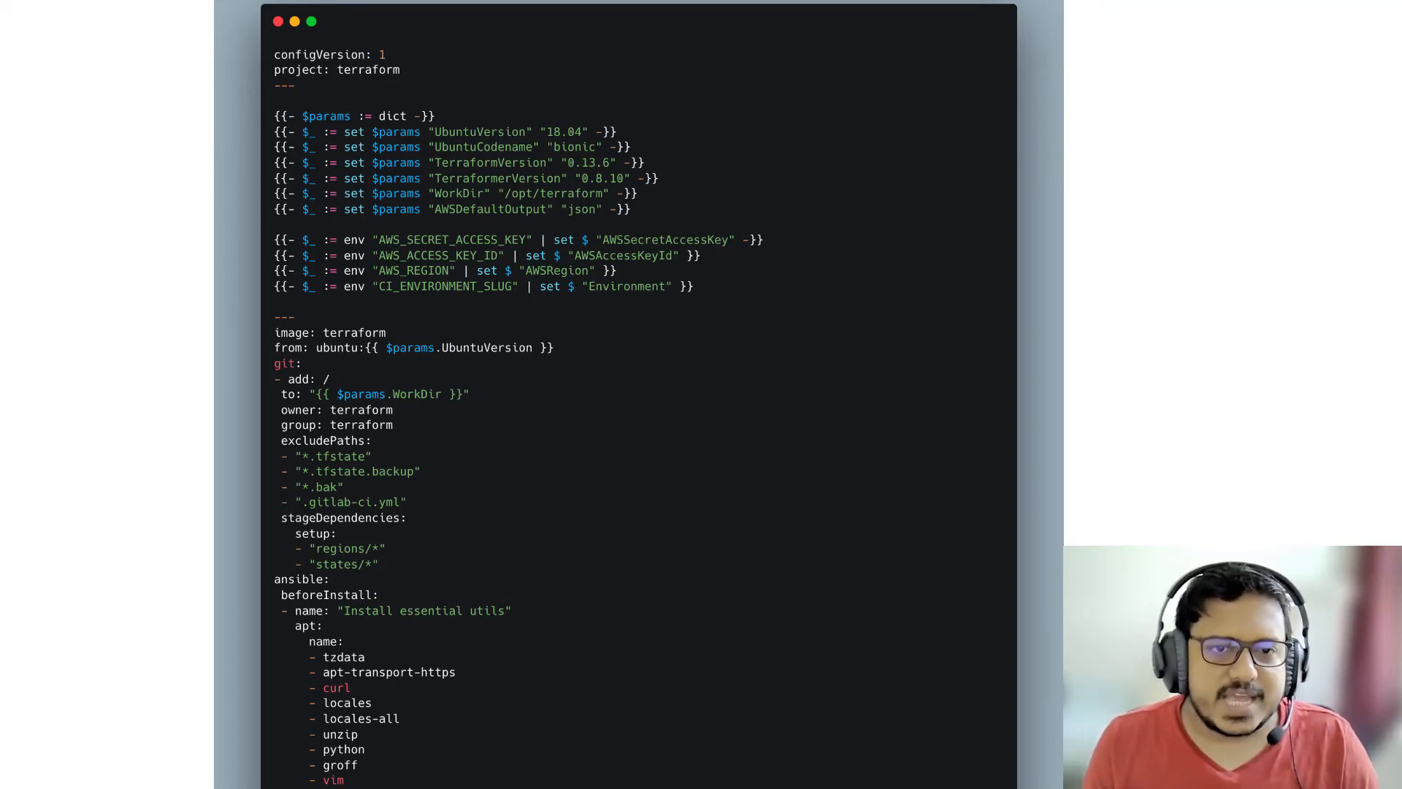
scroll("down", 3)
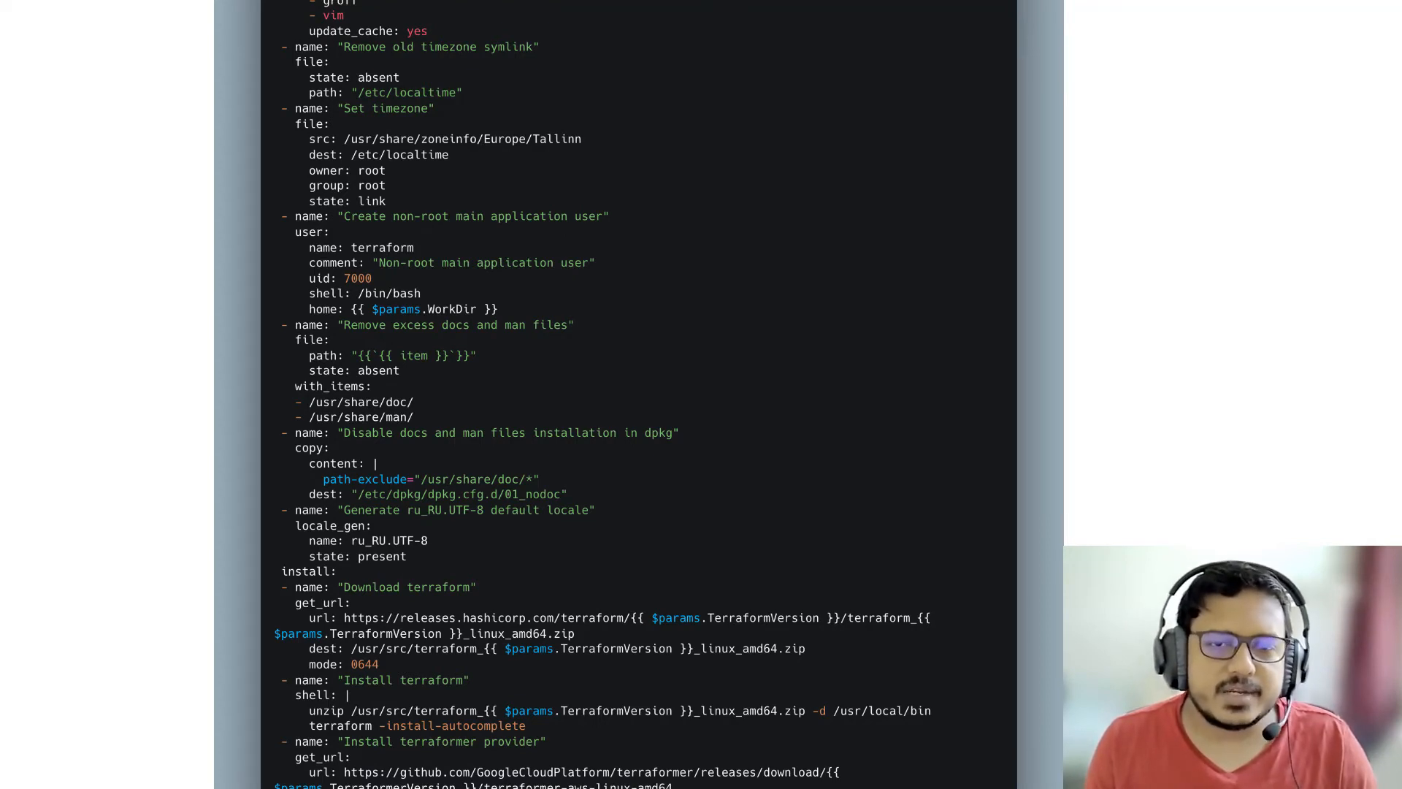
scroll("down", 3)
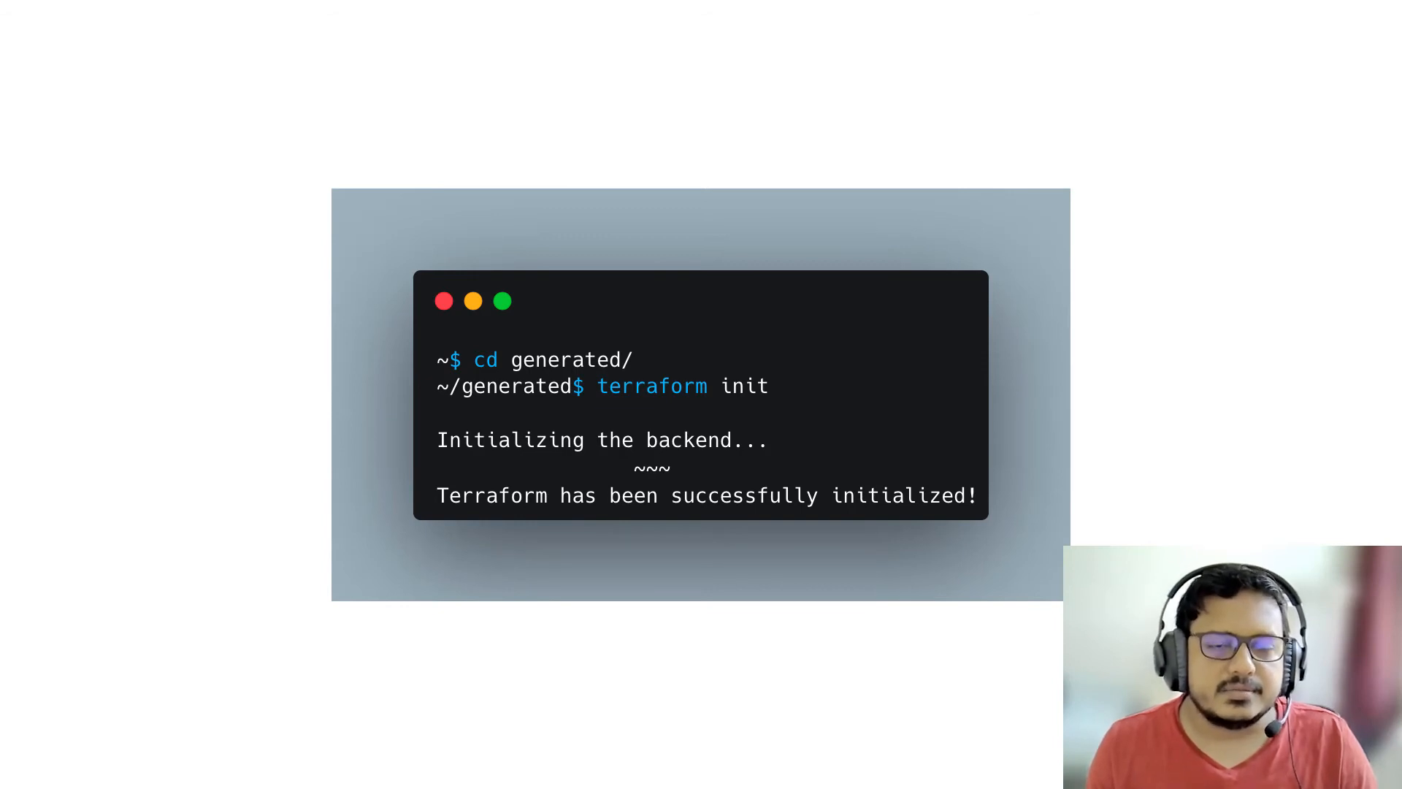
type("terraform plan")
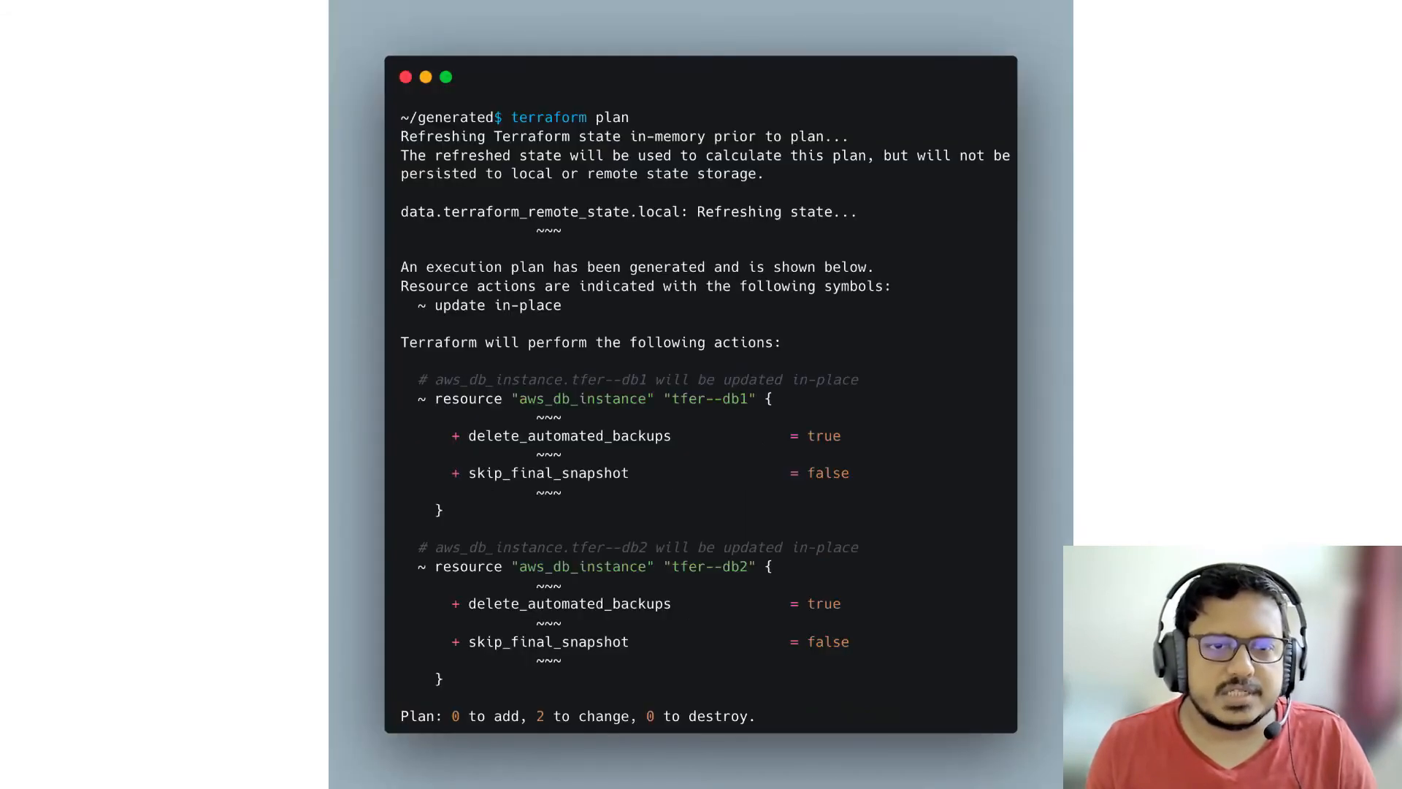